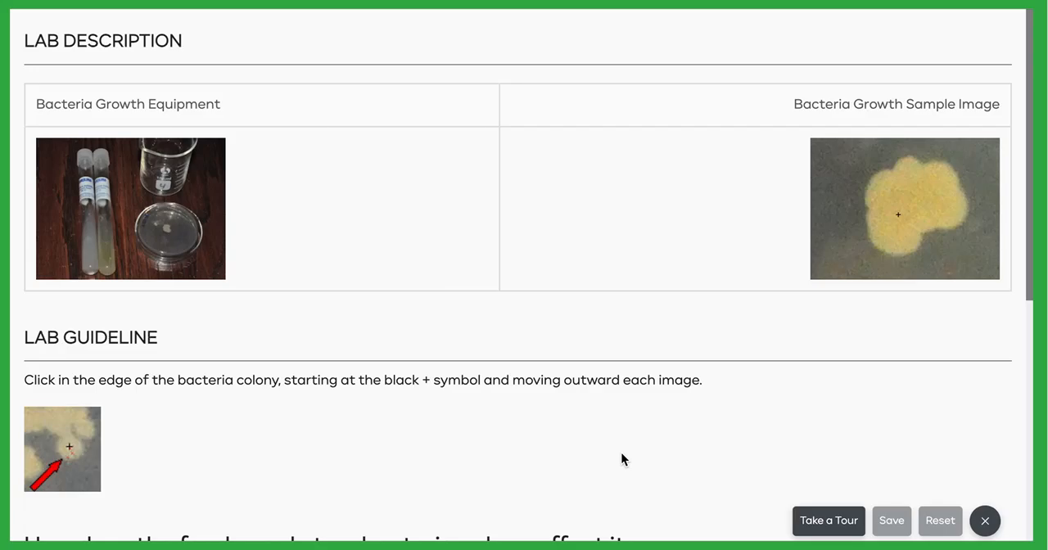
mouse_move(539, 321)
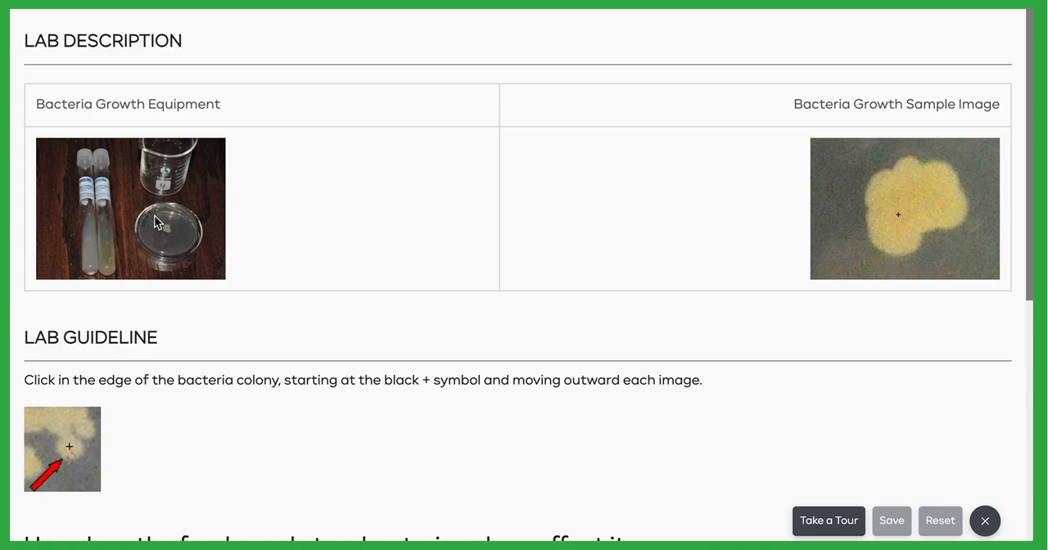
mouse_move(138, 237)
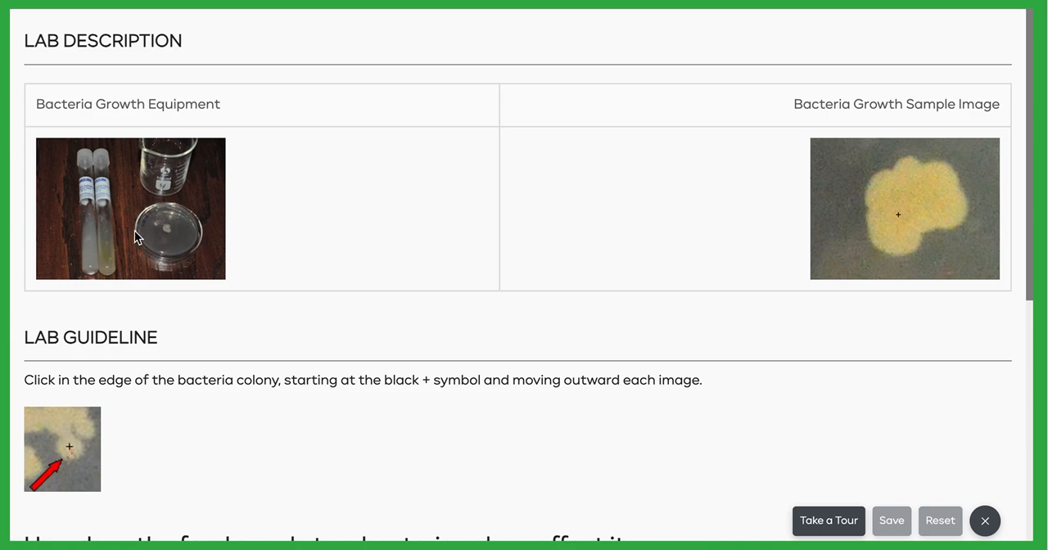
mouse_move(157, 216)
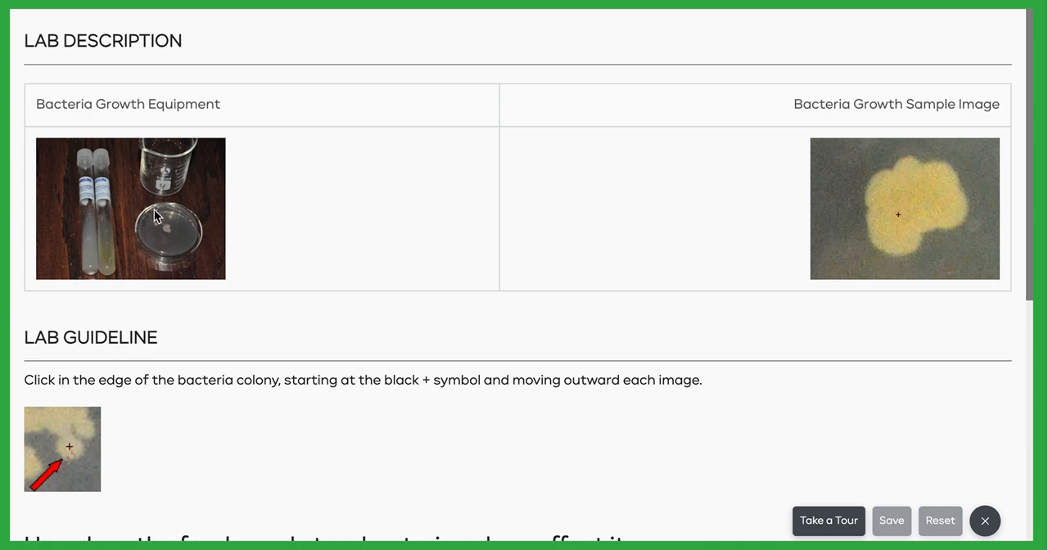
mouse_move(172, 232)
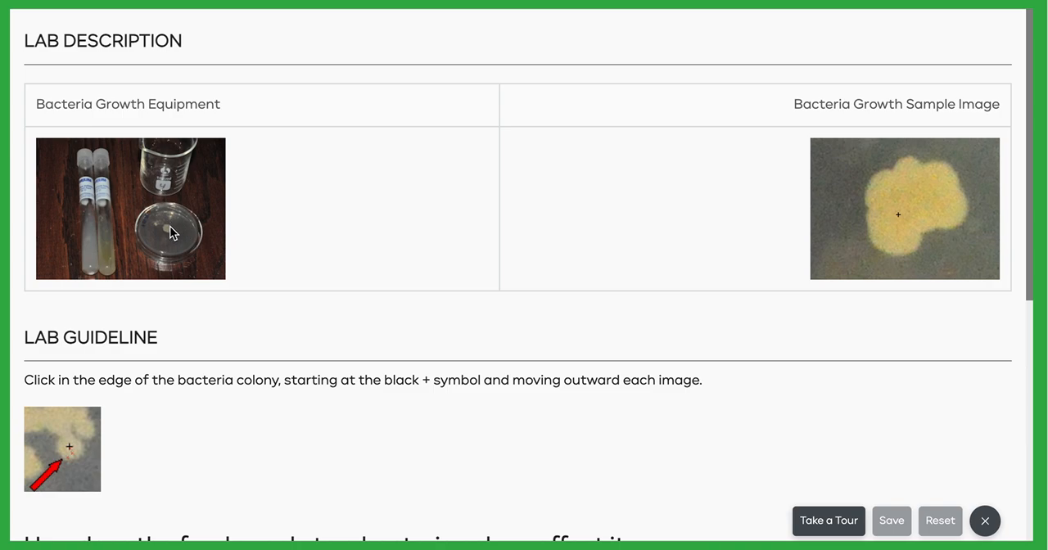
mouse_move(560, 207)
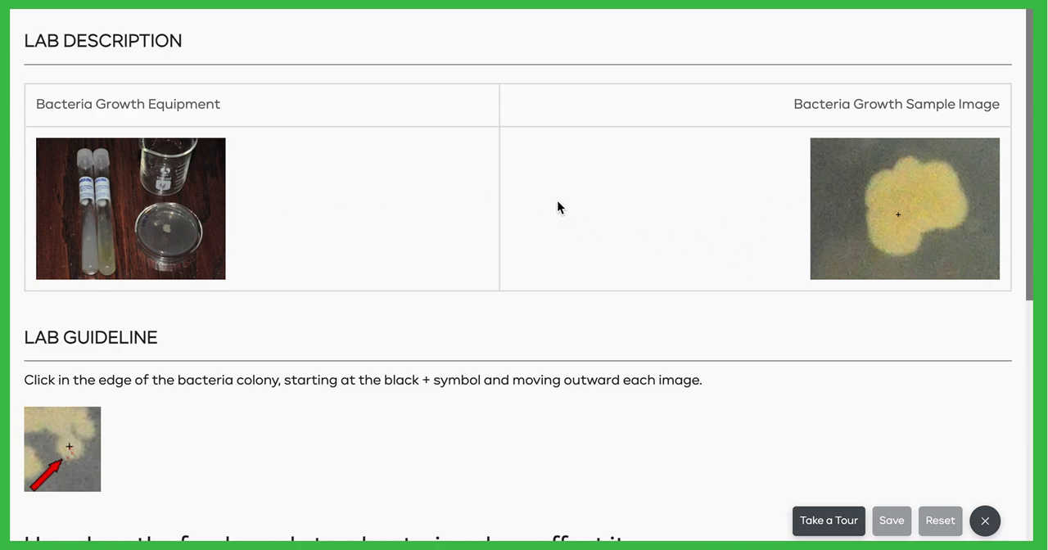
Select the hypothesis 'If more nutrients are given to bacteria, then less growth occurs.'.
scroll("down", 3)
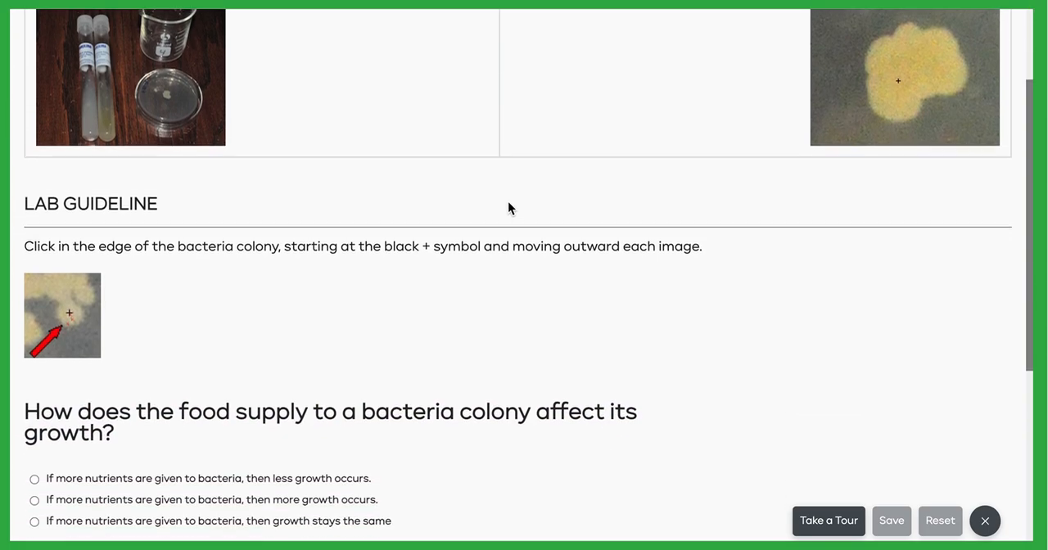
scroll("down", 3)
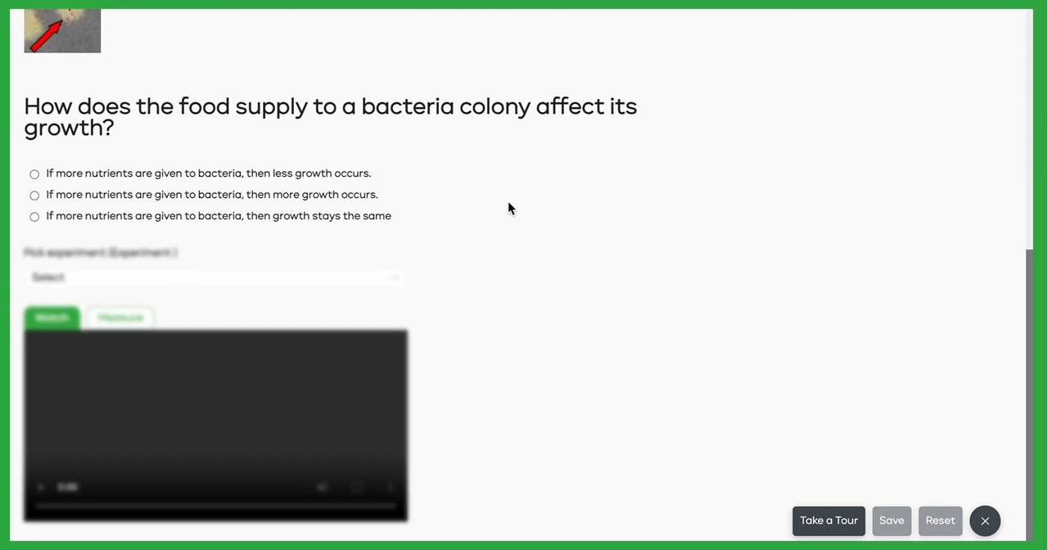
mouse_move(479, 175)
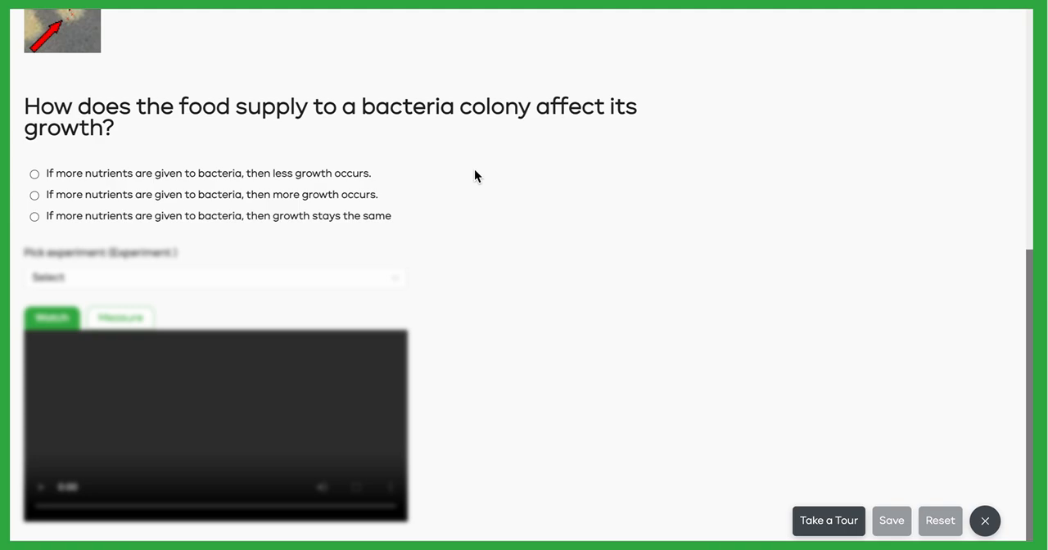
left_click(34, 174)
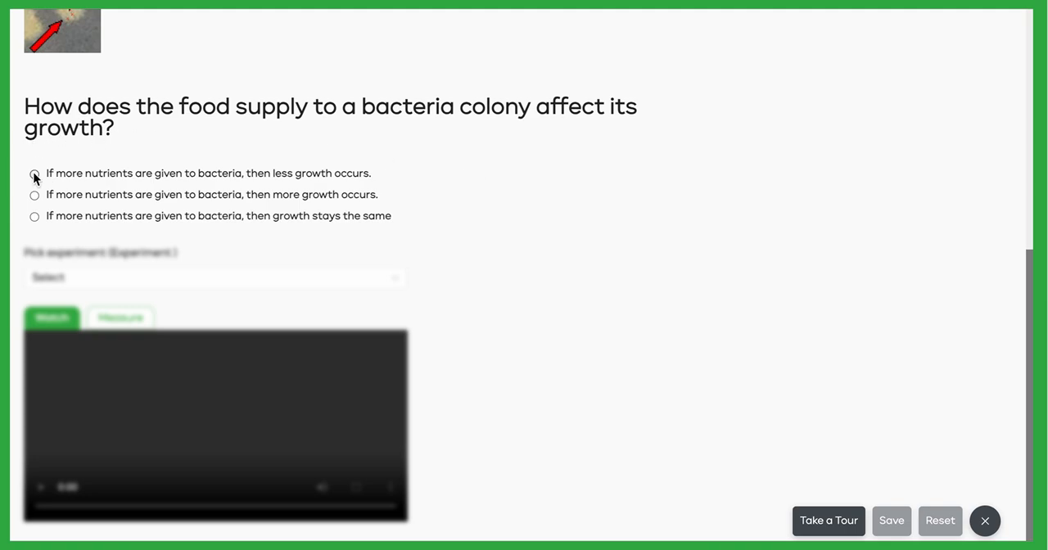
Choose the '30% Nutrients for Bacteria' experiment and start its colony-growth video.
left_click(217, 277)
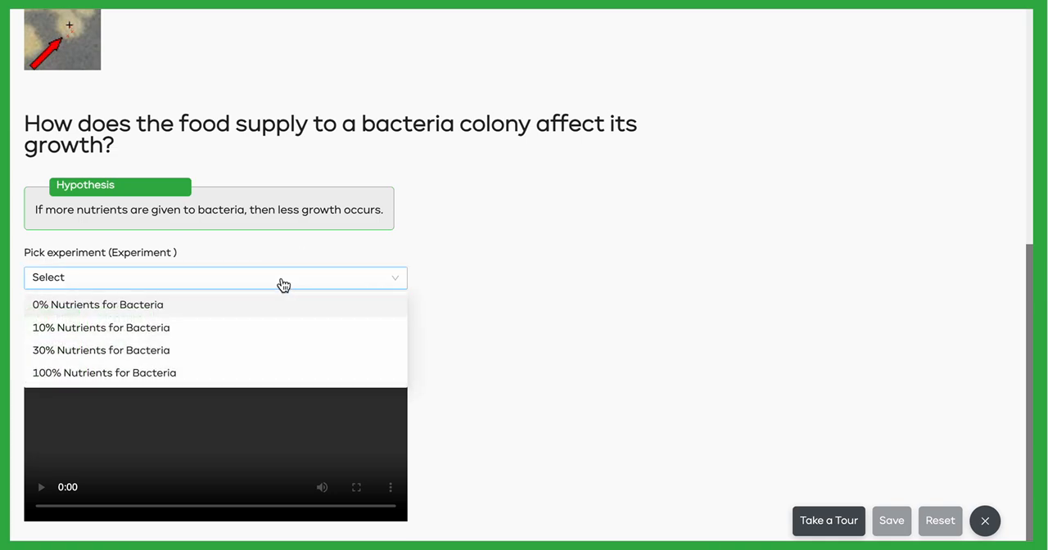
mouse_move(219, 316)
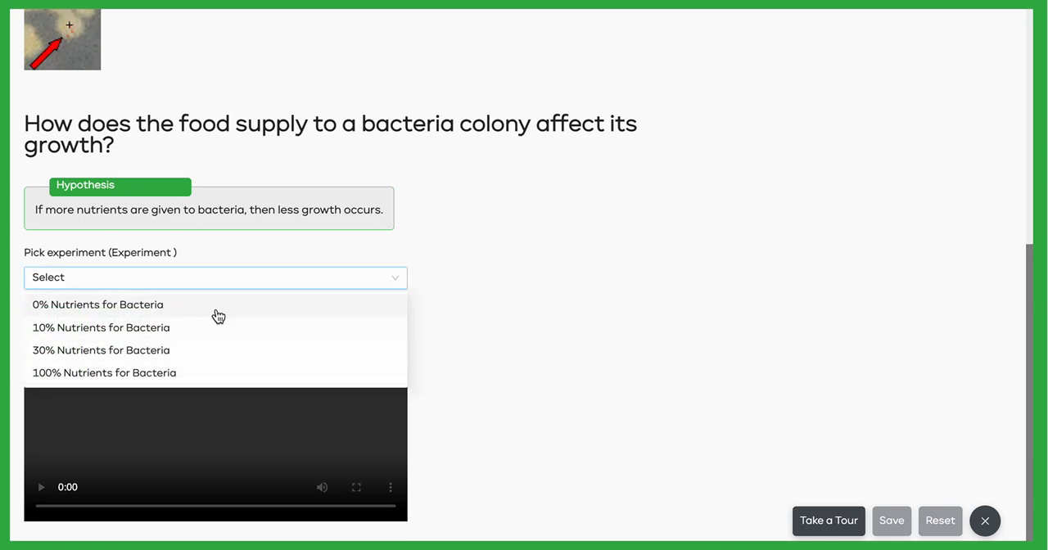
mouse_move(172, 311)
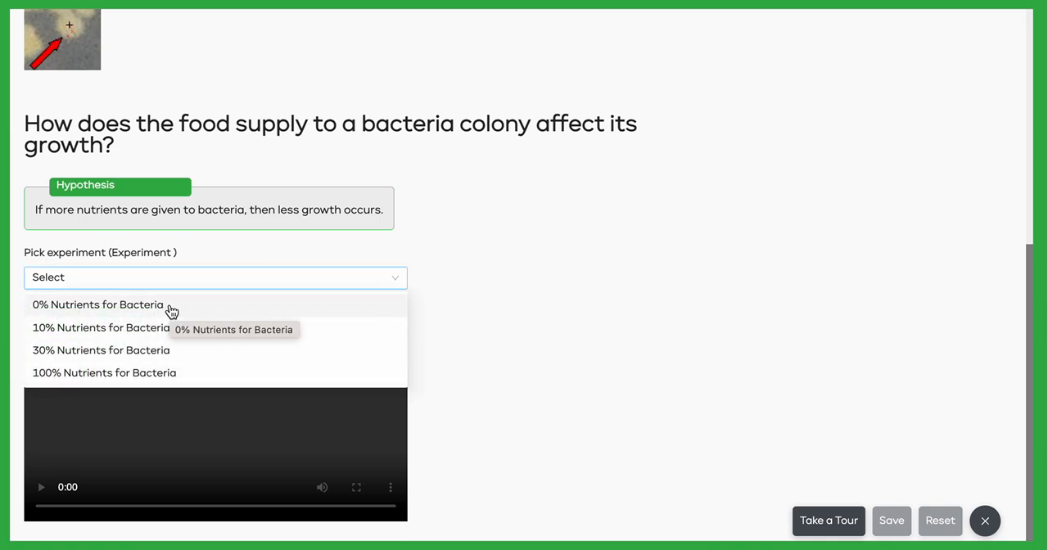
mouse_move(158, 351)
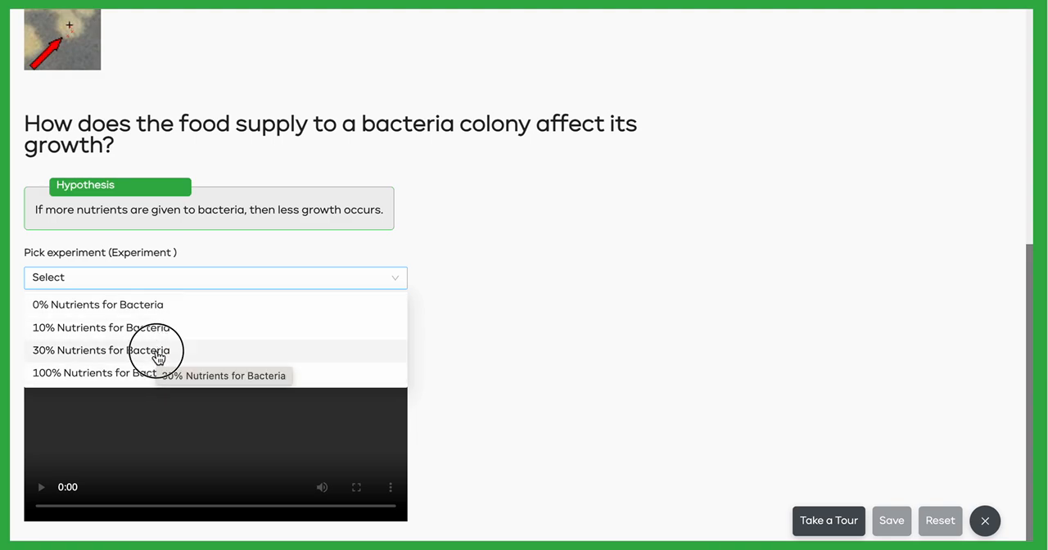
left_click(99, 350)
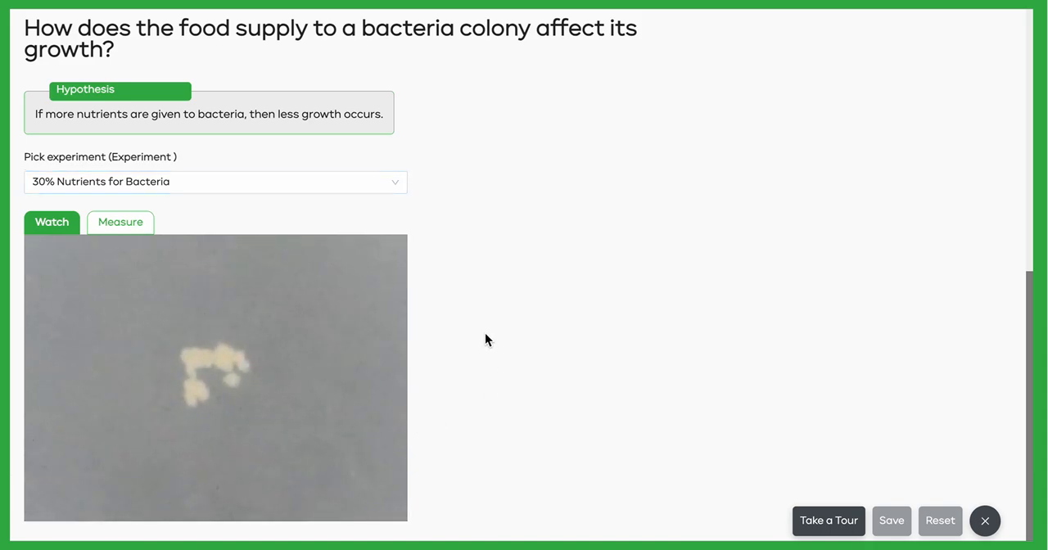
left_click(216, 376)
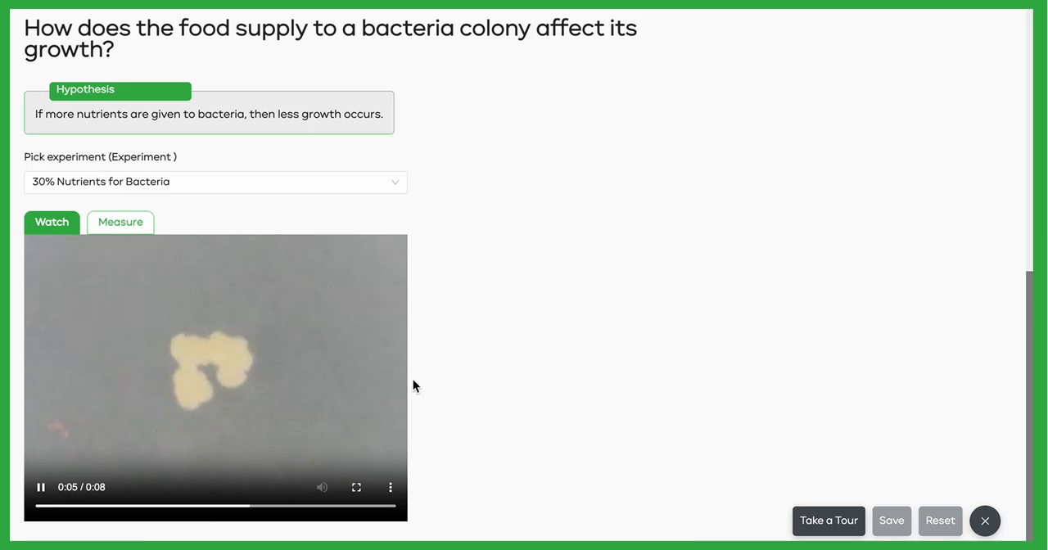
mouse_move(340, 399)
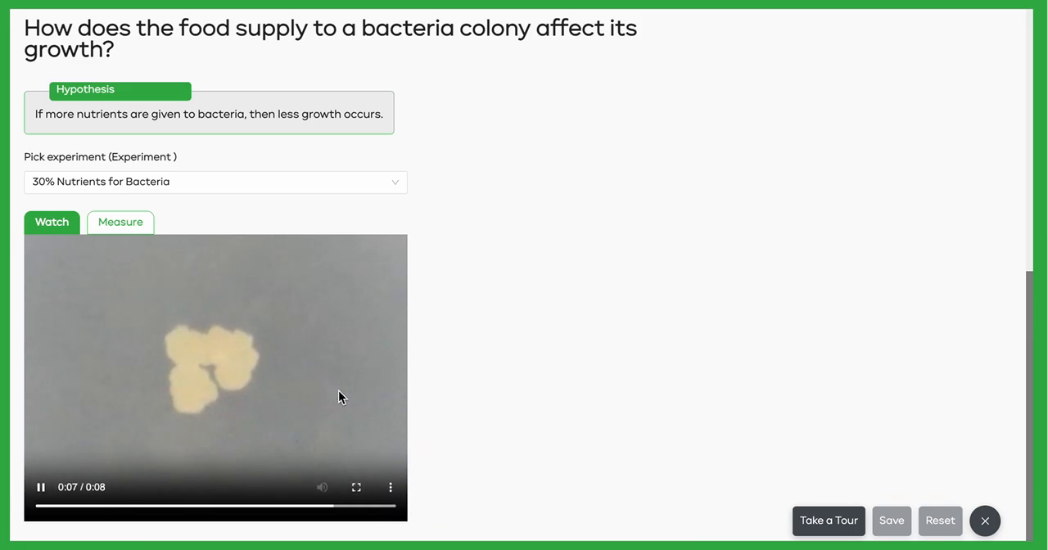
Mark the colony's edge at each 2.5-minute interval from 0 to 35 minutes in Measure mode.
left_click(121, 222)
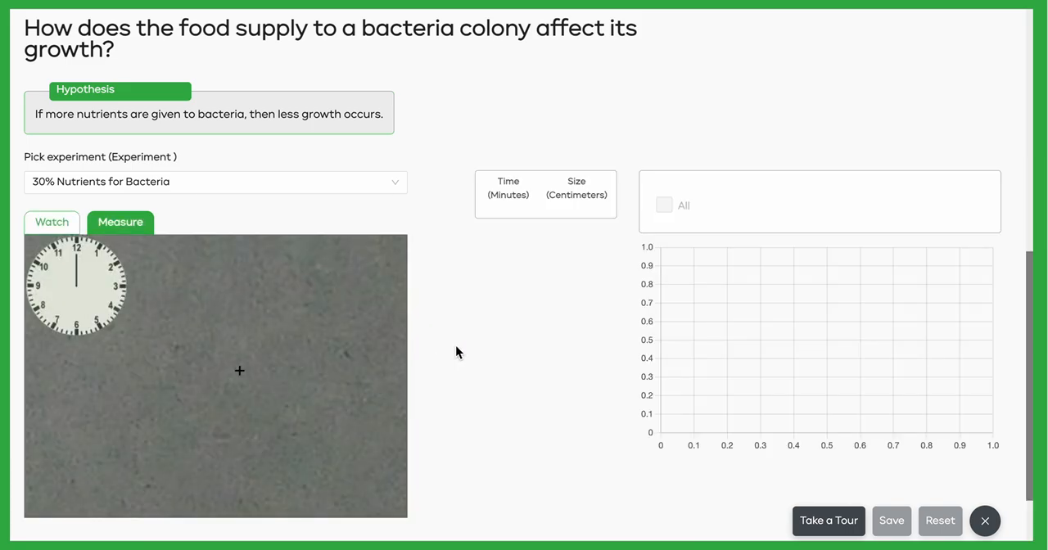
scroll("down", 3)
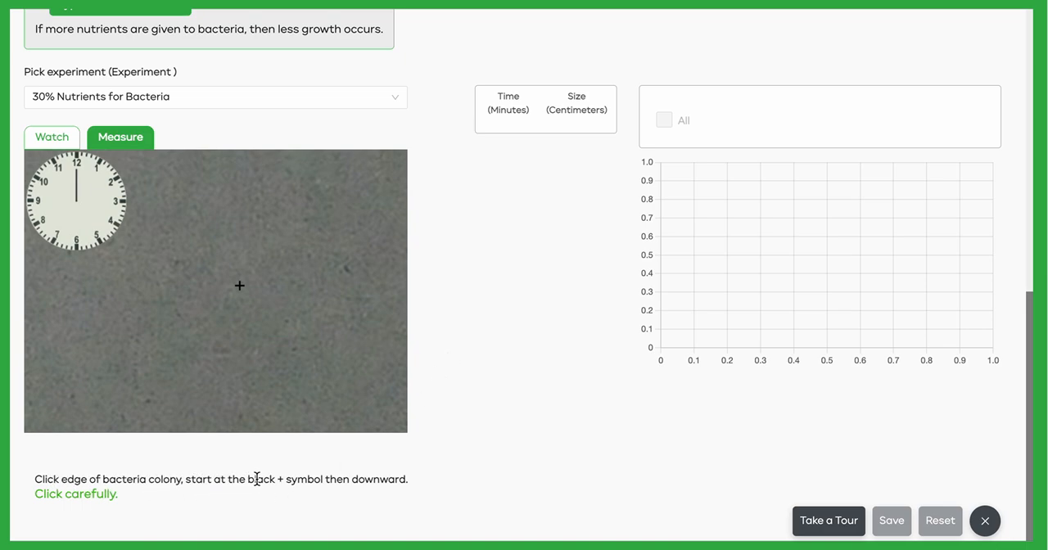
mouse_move(503, 413)
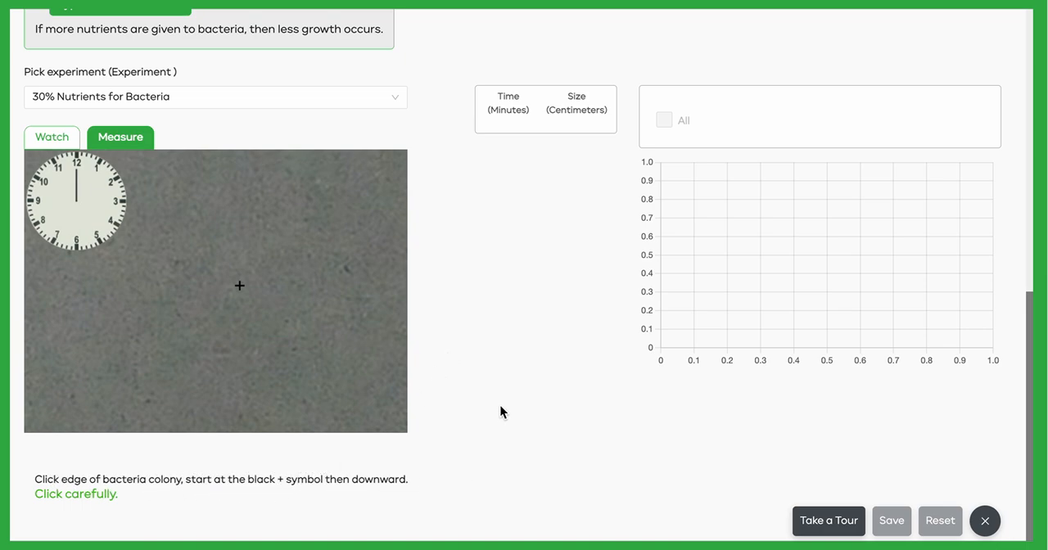
mouse_move(239, 292)
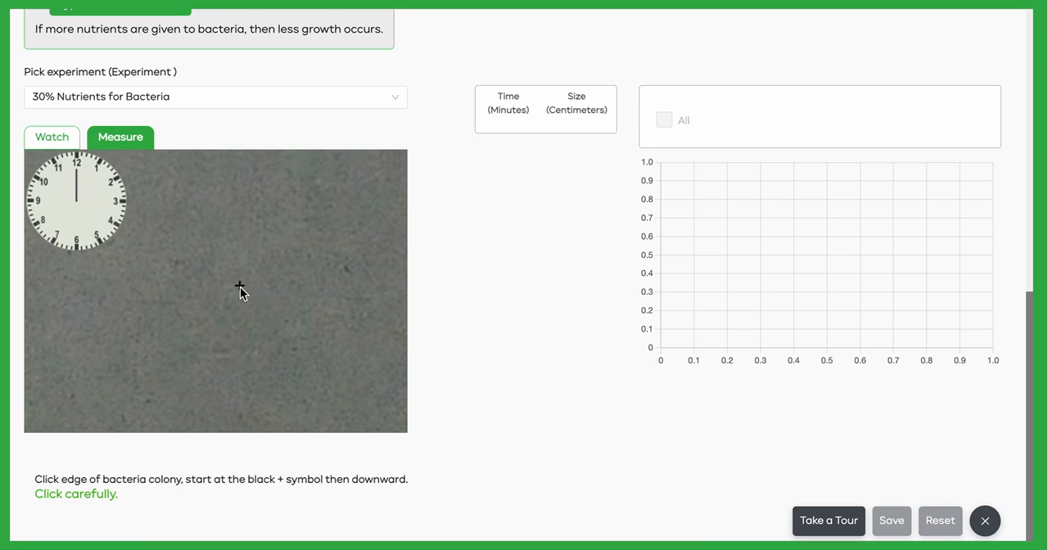
left_click(239, 288)
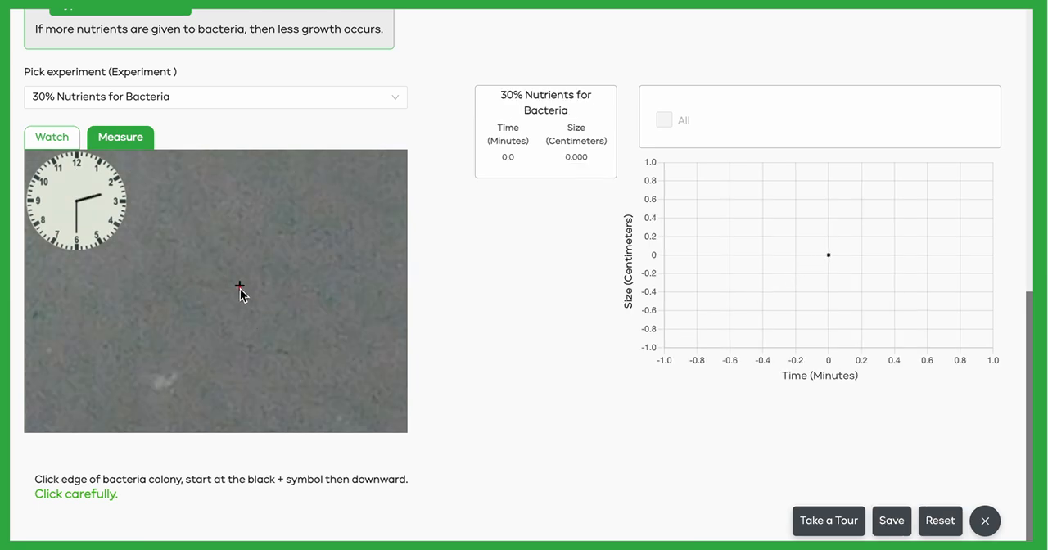
left_click(240, 288)
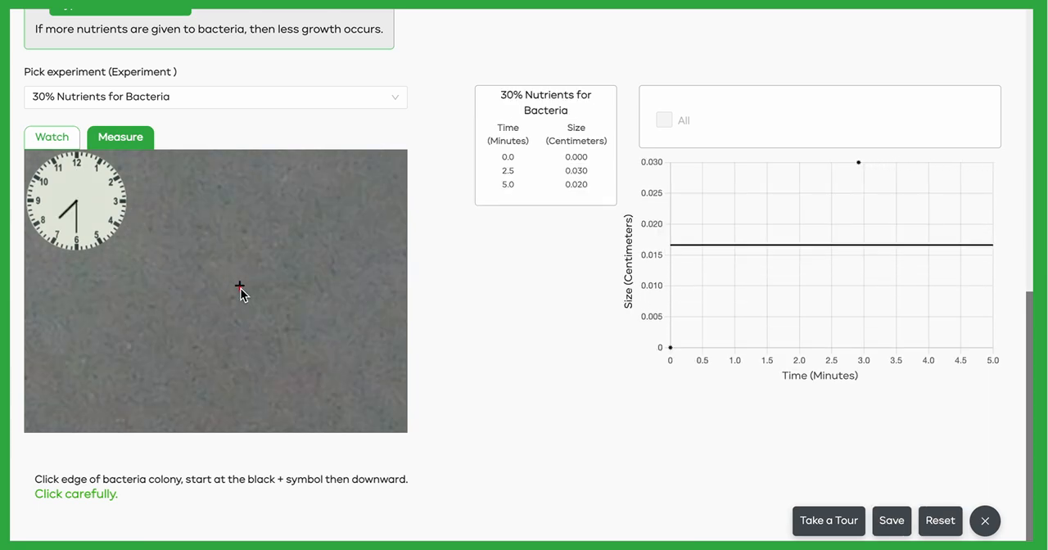
left_click(239, 289)
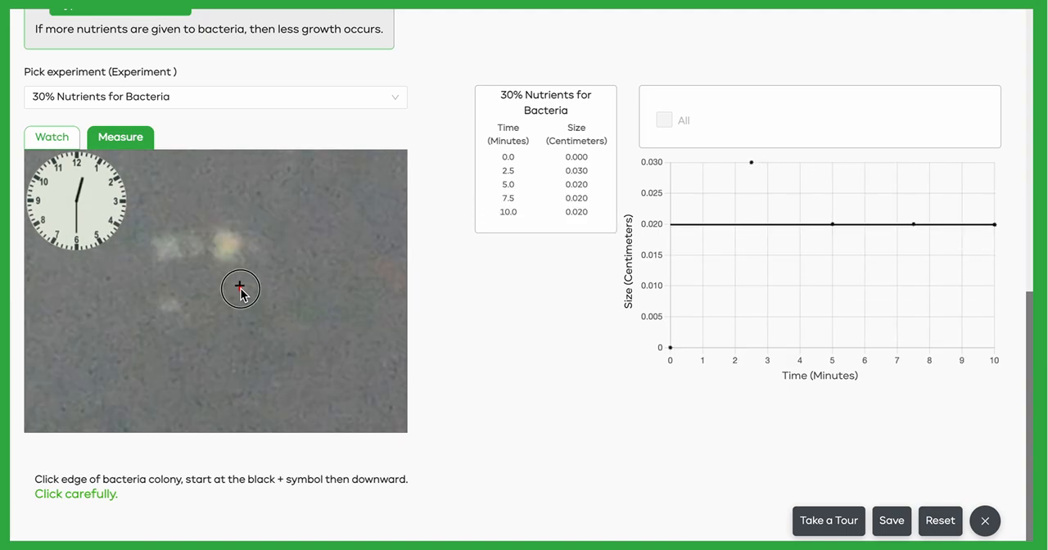
left_click(240, 289)
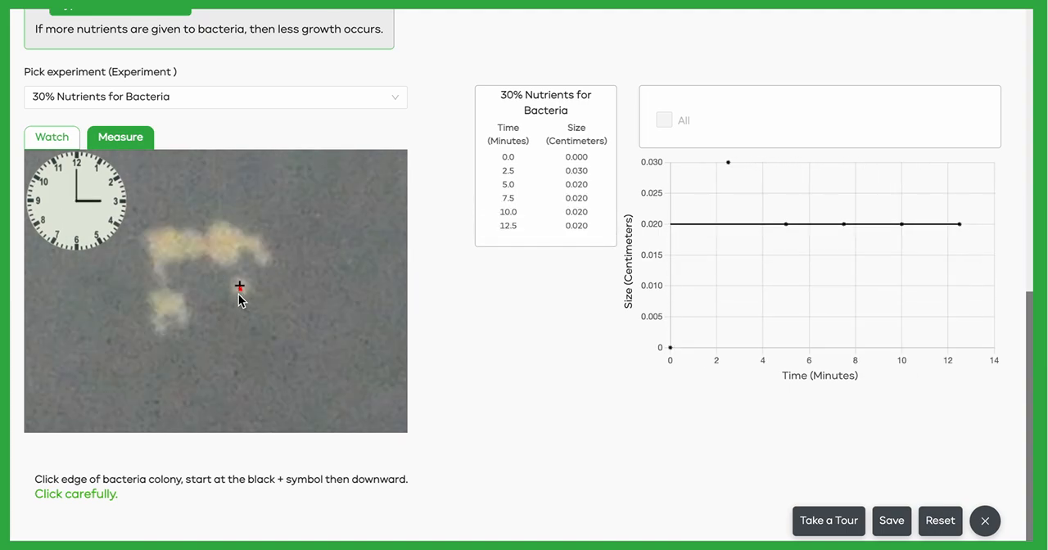
mouse_move(244, 302)
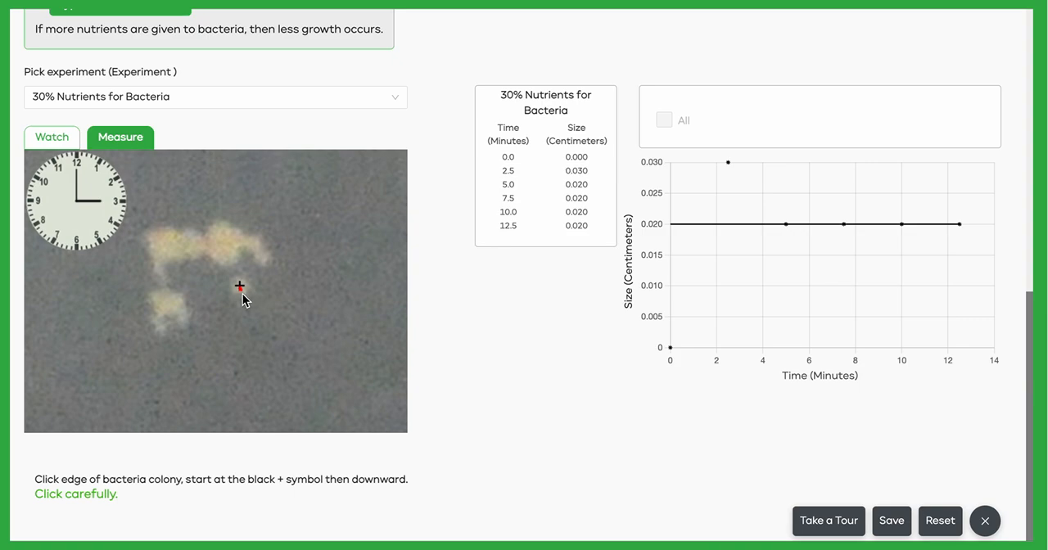
left_click(240, 298)
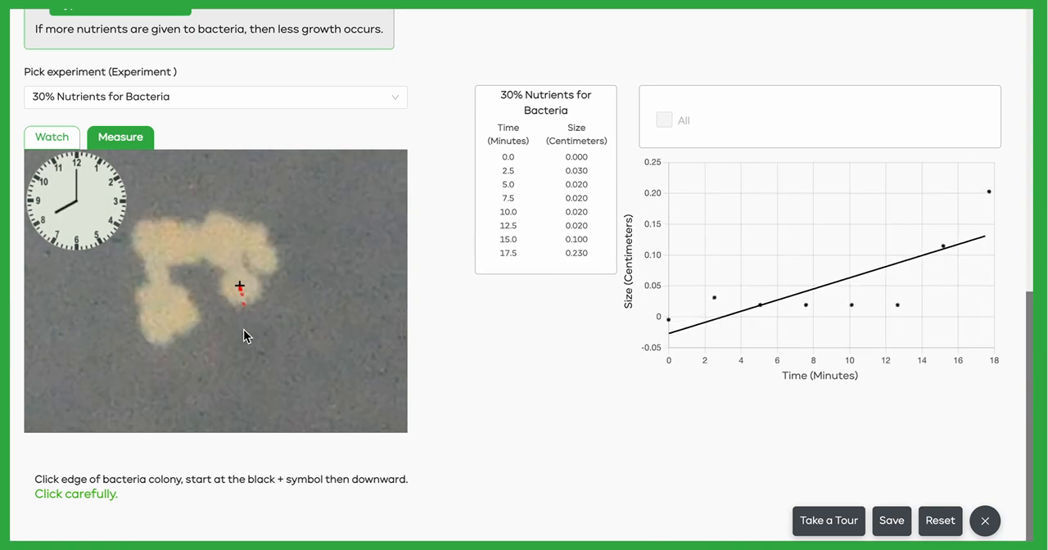
left_click(241, 314)
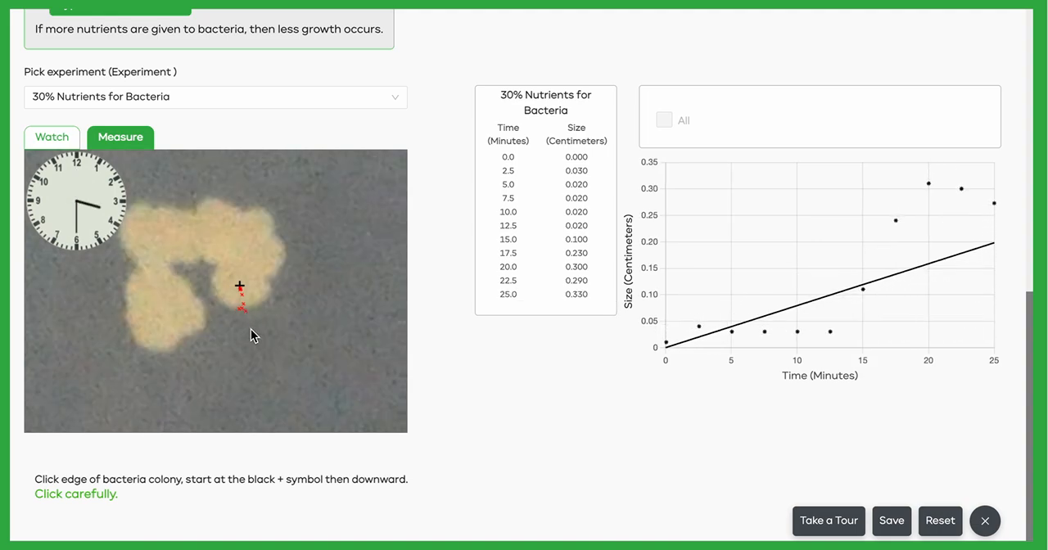
left_click(249, 307)
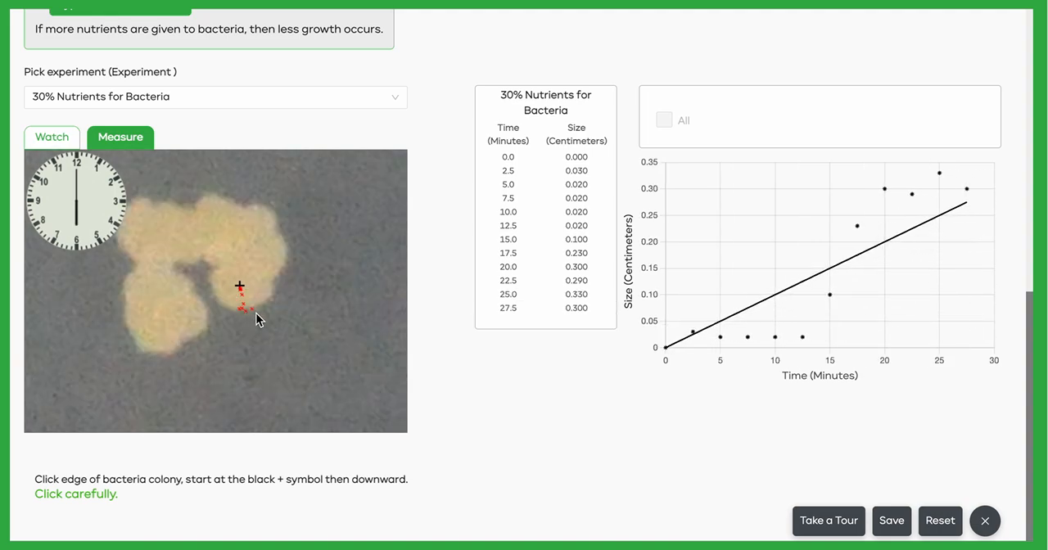
left_click(253, 320)
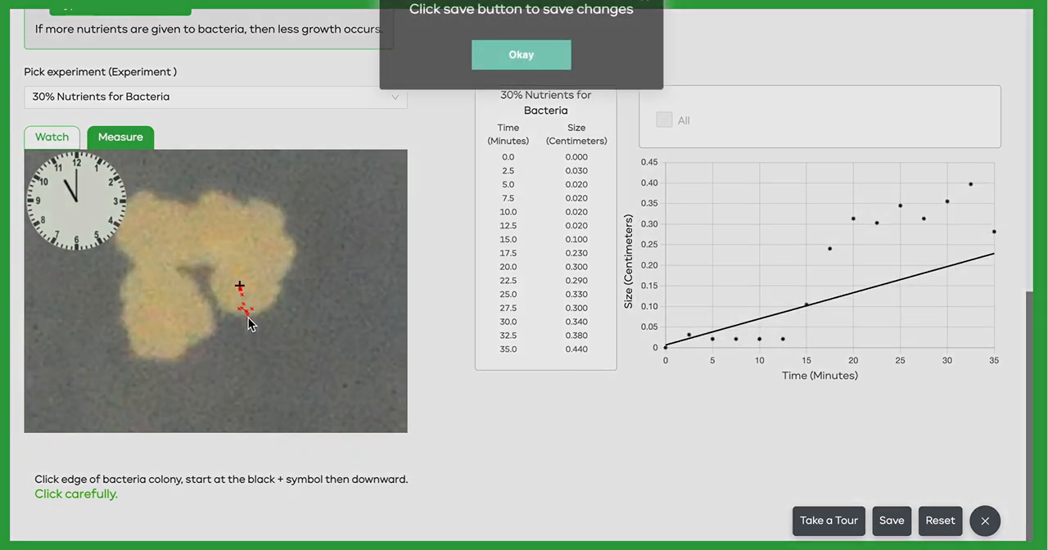
Dismiss the save reminder and enable the 30% Nutrients for Bacteria best-fit line.
left_click(521, 55)
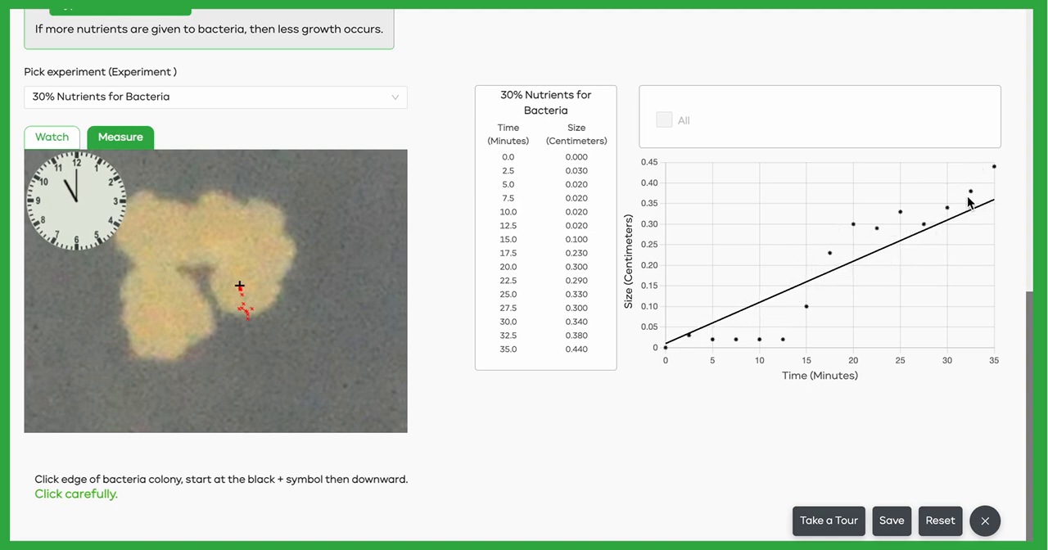
mouse_move(721, 313)
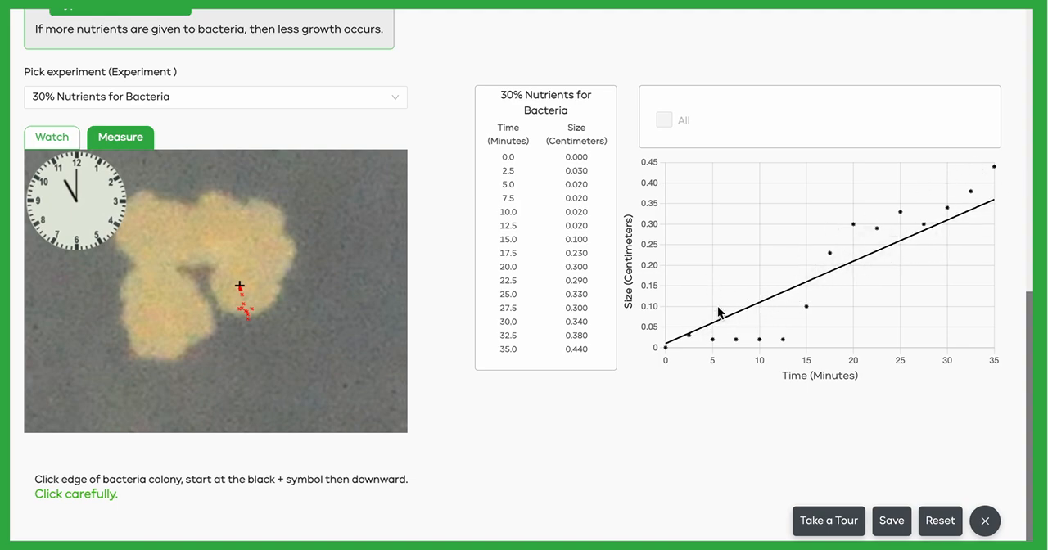
mouse_move(703, 121)
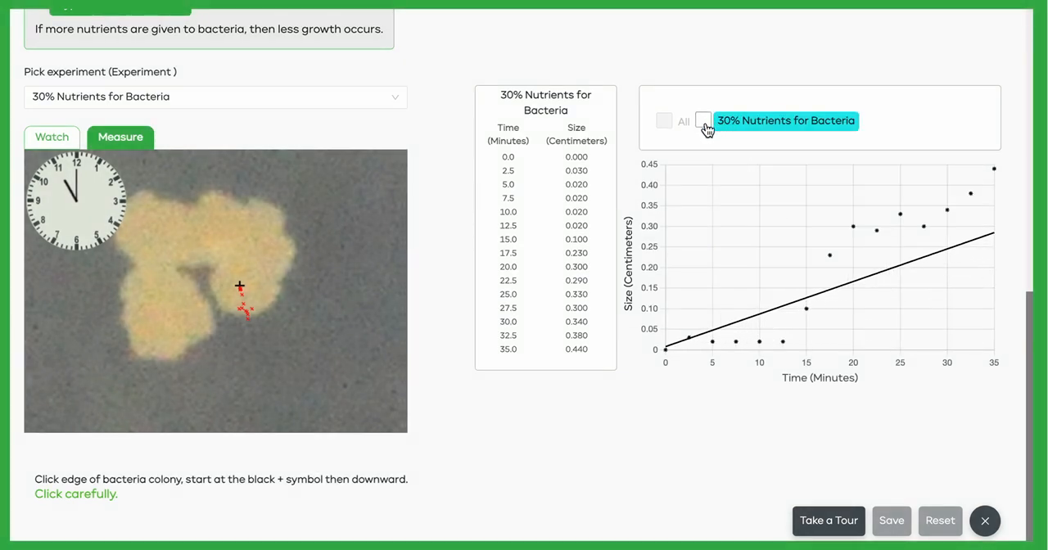
left_click(703, 121)
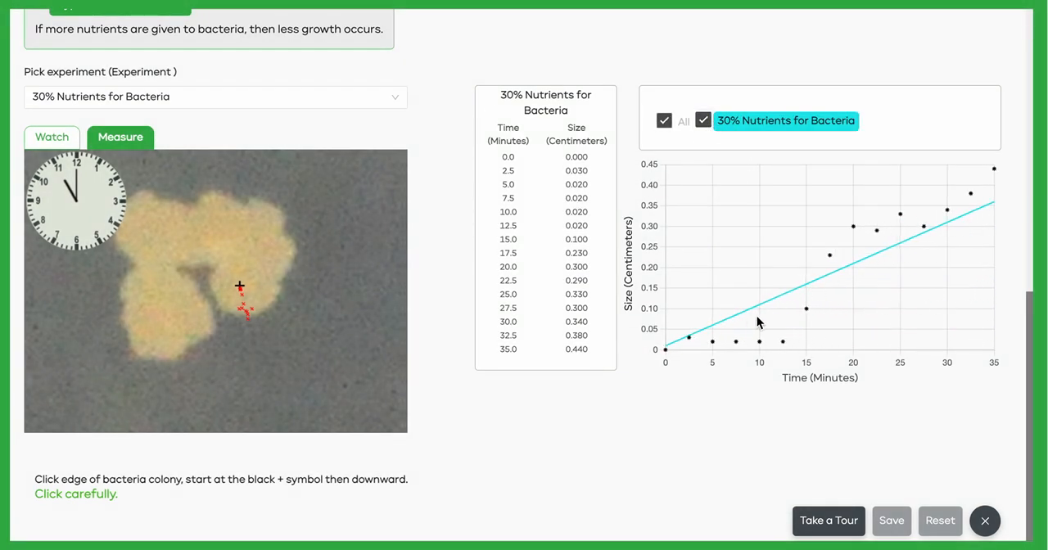
mouse_move(760, 184)
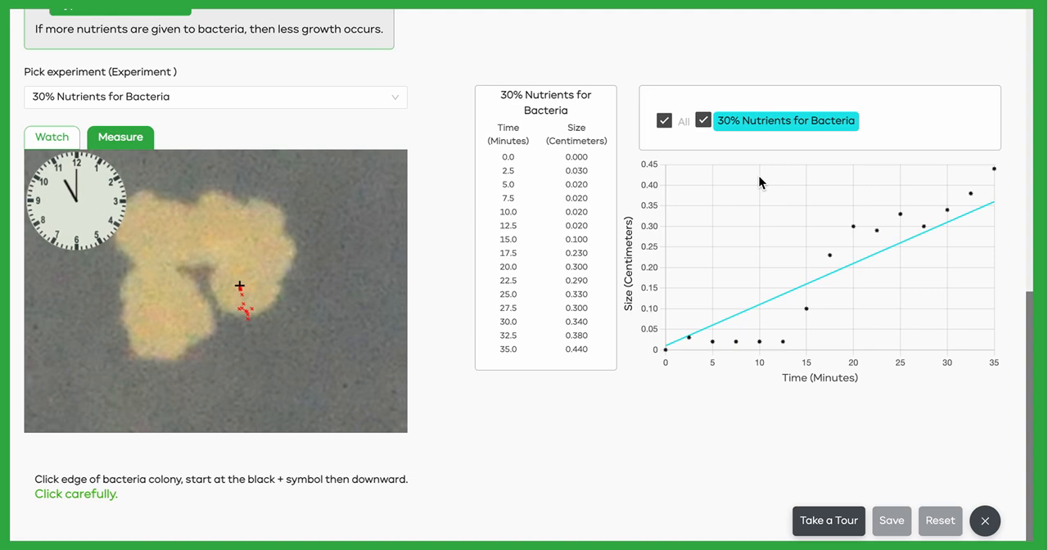
mouse_move(193, 79)
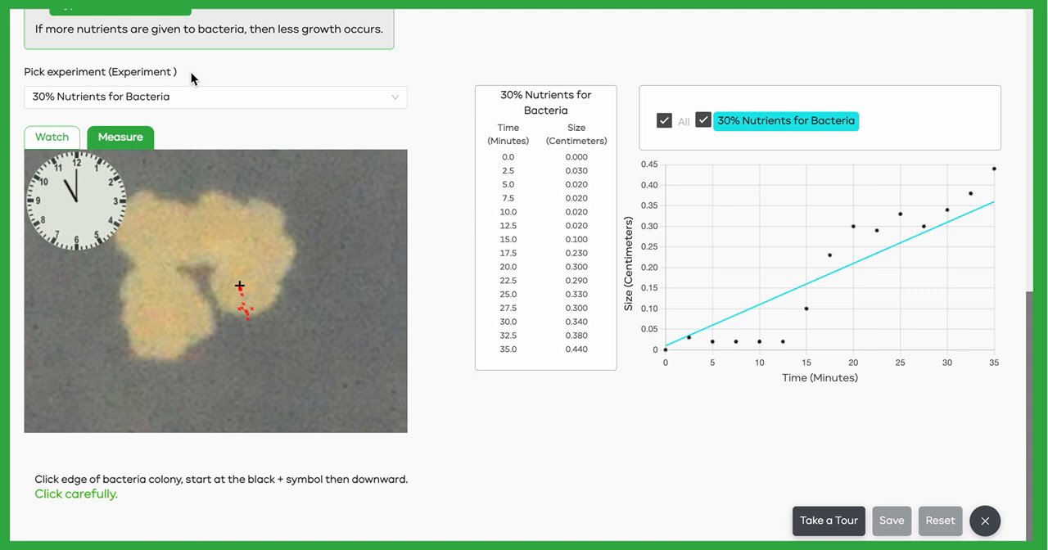
mouse_move(439, 212)
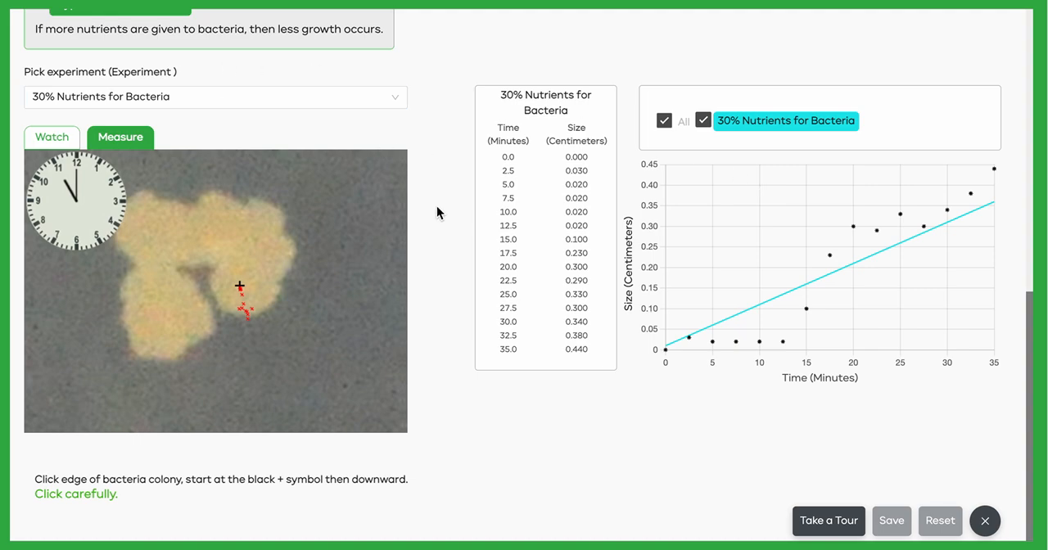
scroll("up", 3)
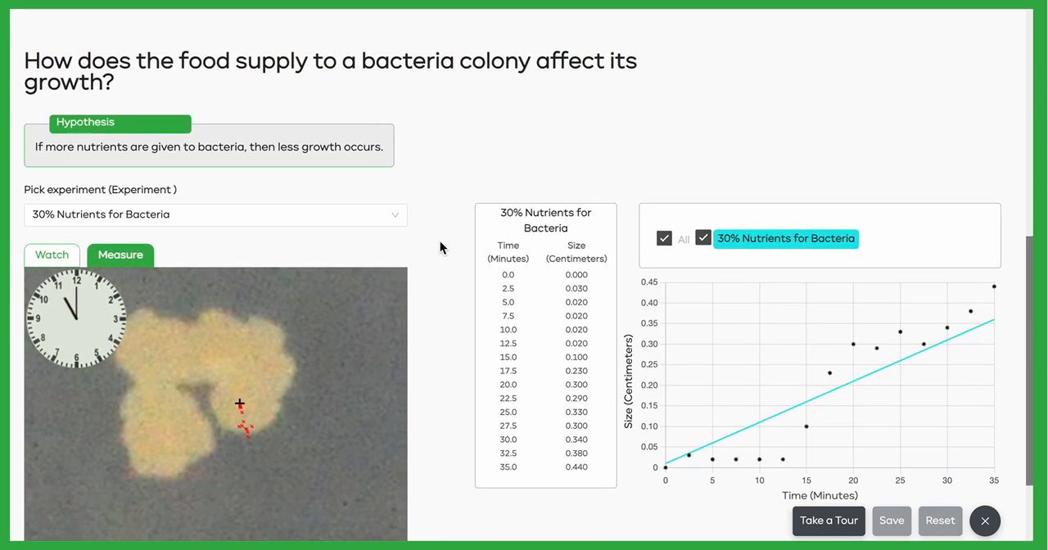
mouse_move(458, 157)
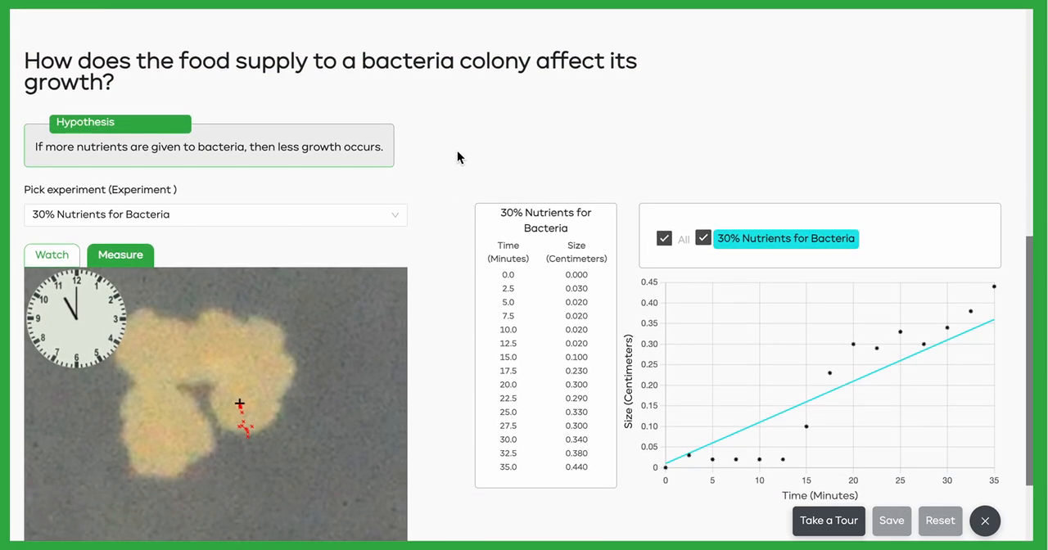
mouse_move(727, 121)
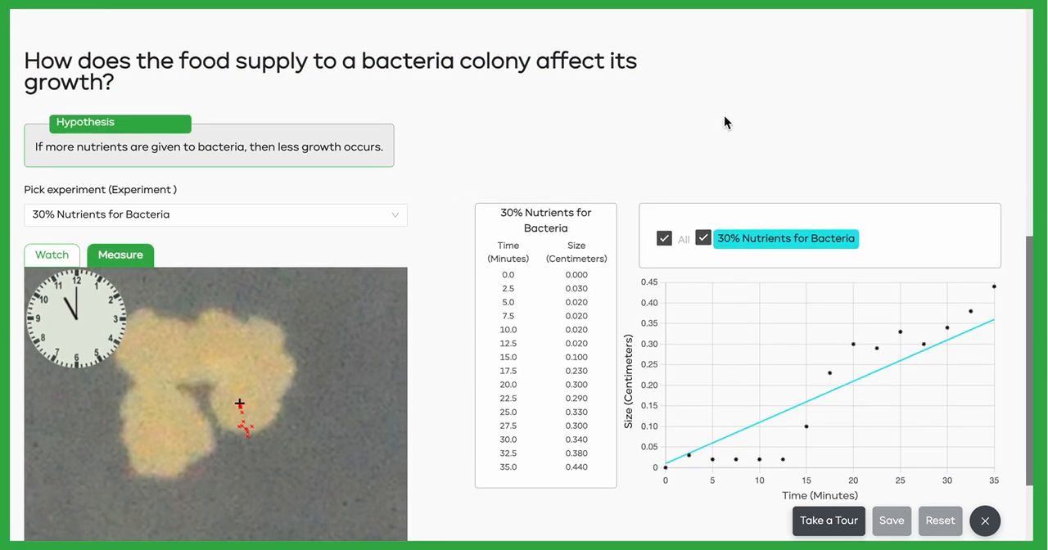